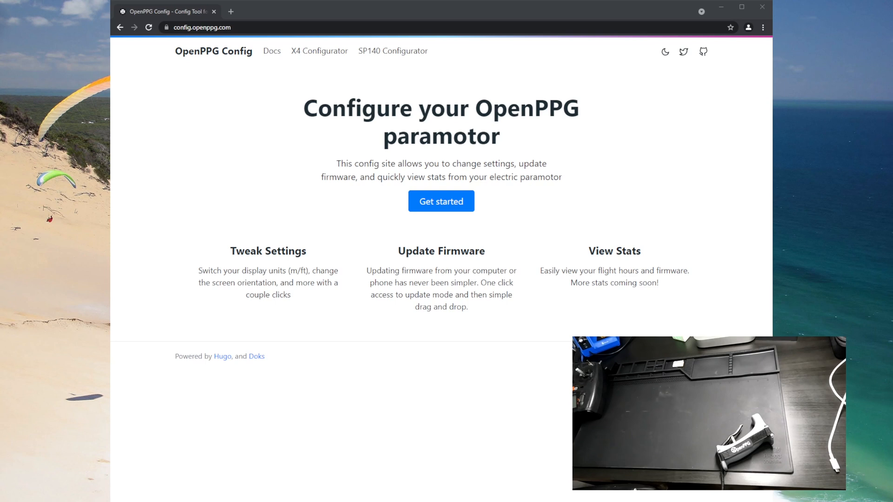
Navigate from the OpenPPG site's getting-started docs to the SP140 controller page.
click(229, 27)
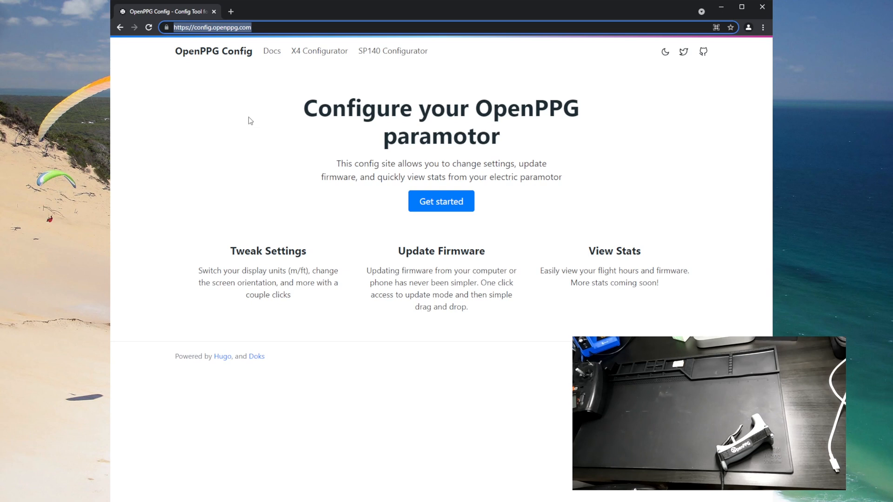
mouse_move(244, 136)
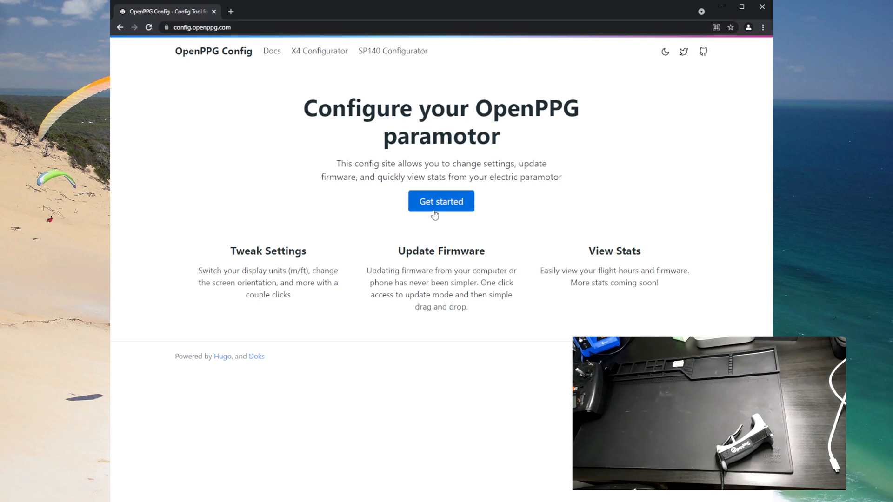
click(441, 201)
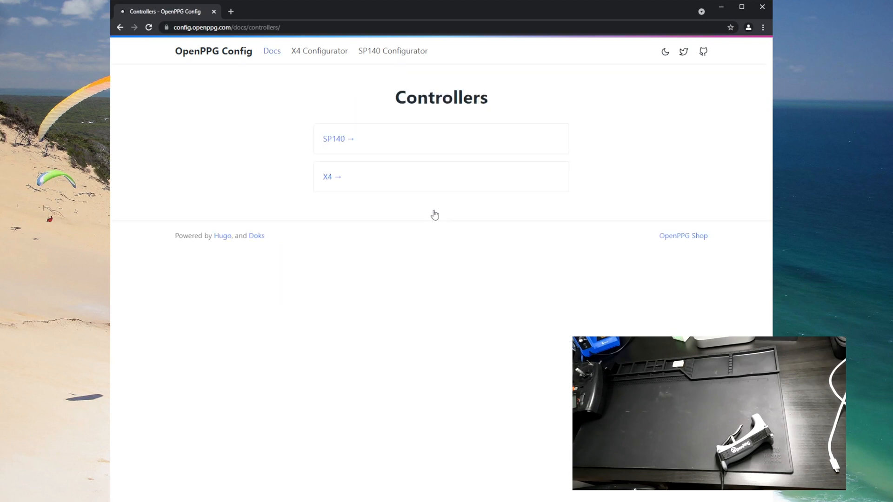
mouse_move(351, 150)
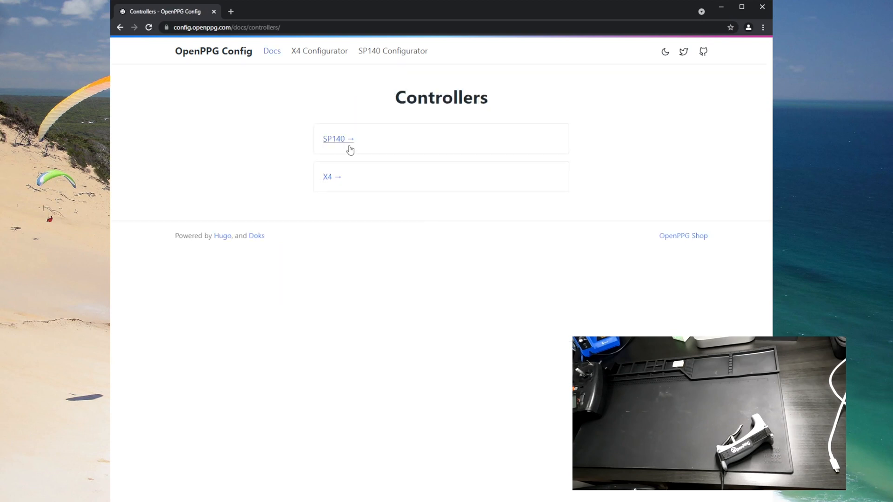
click(339, 139)
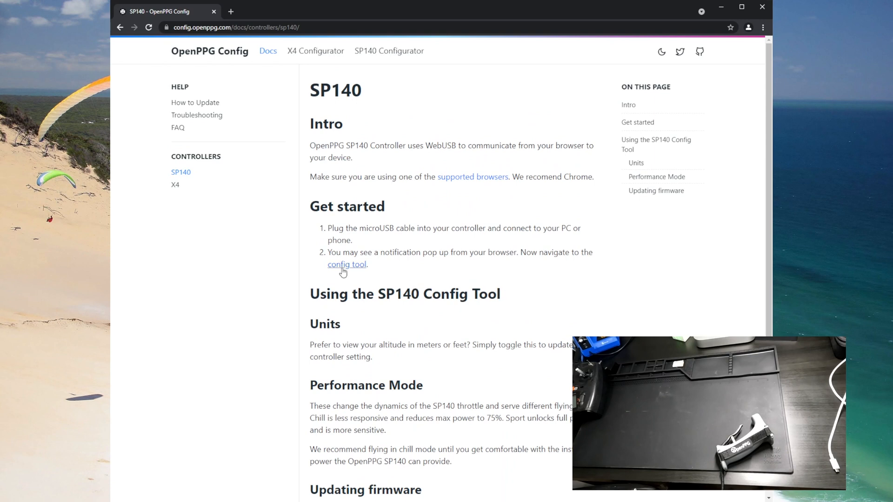
Launch the SP140 Configurator from the Get started steps.
click(346, 264)
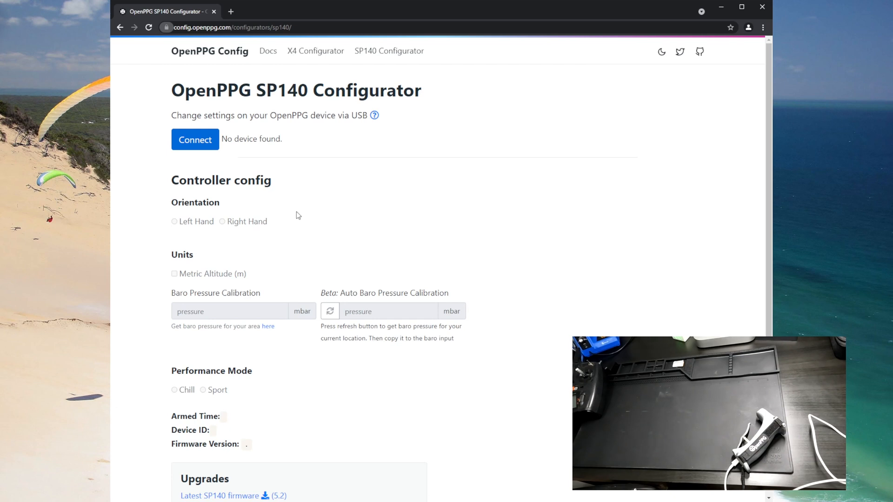
Connect the controller (firmware 5.1) and download the latest firmware sp140-v5-2.uf2.
click(195, 139)
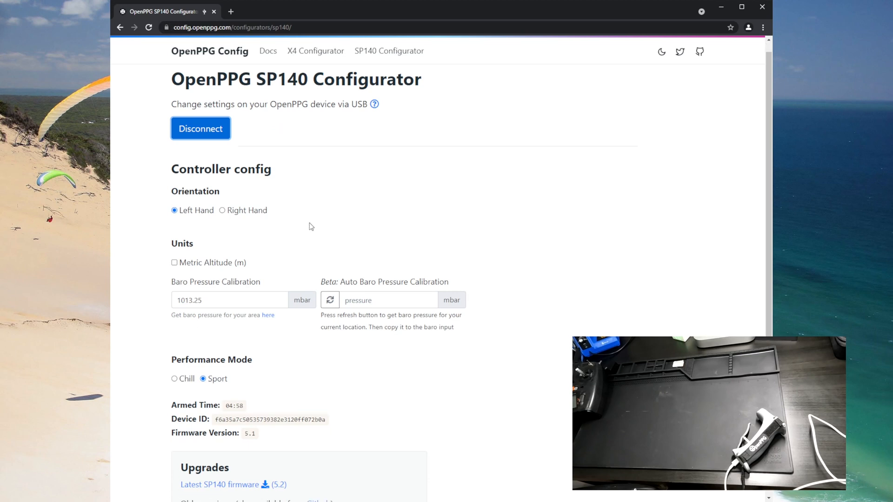
scroll(down, 3)
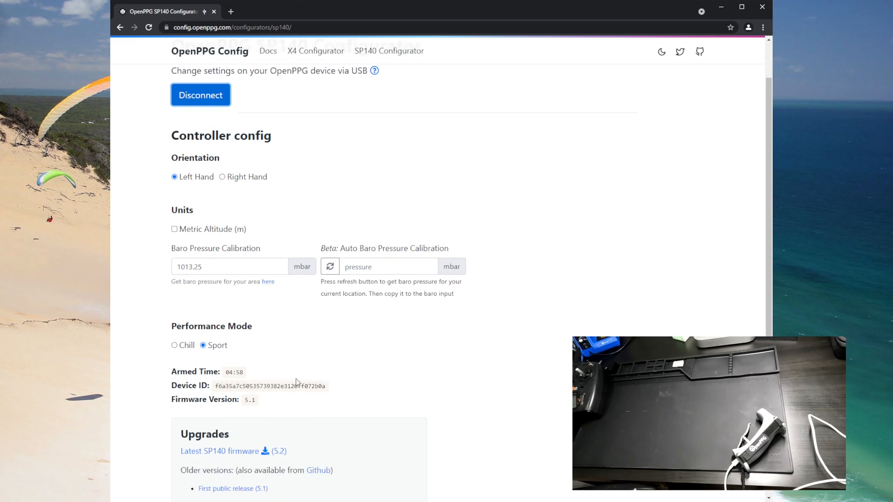
scroll(down, 3)
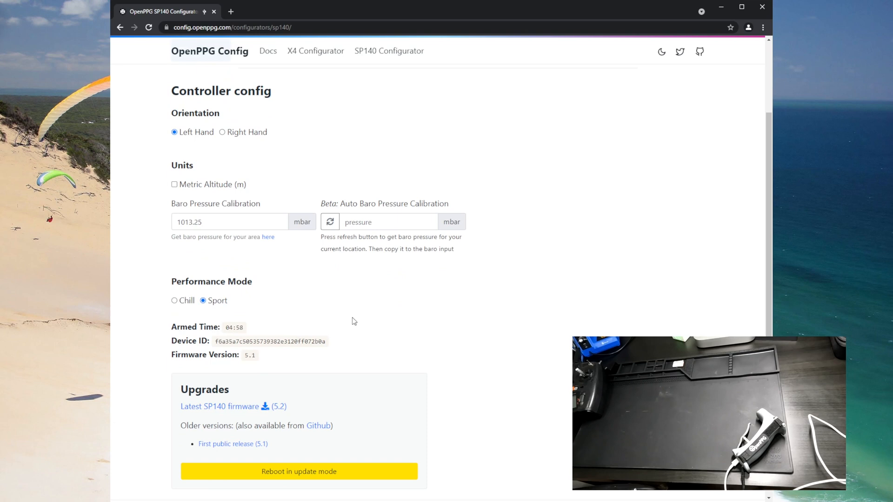
scroll(down, 3)
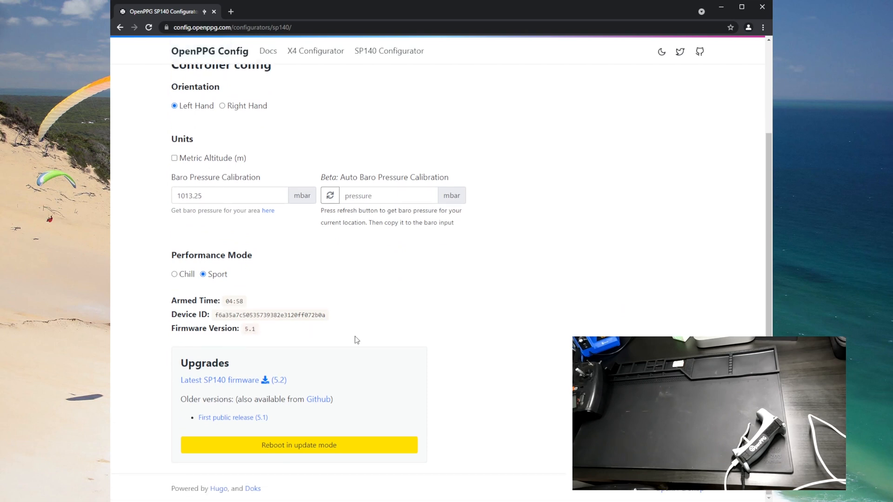
mouse_move(295, 381)
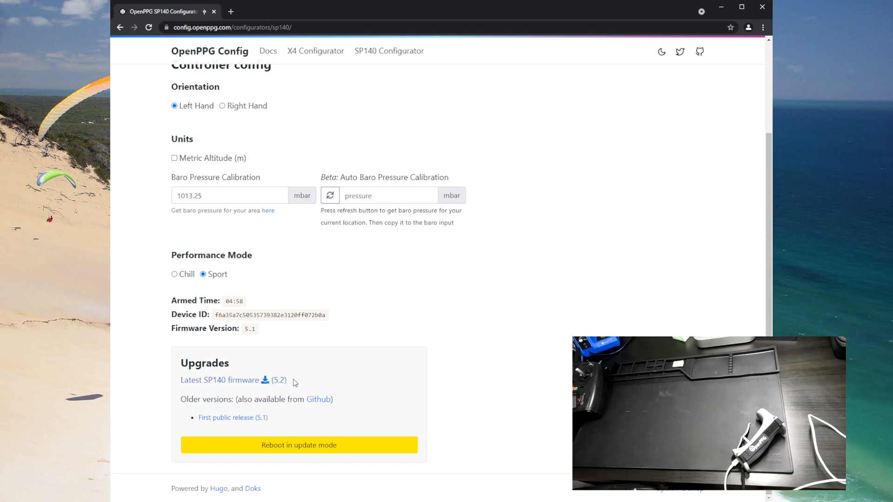
mouse_move(281, 384)
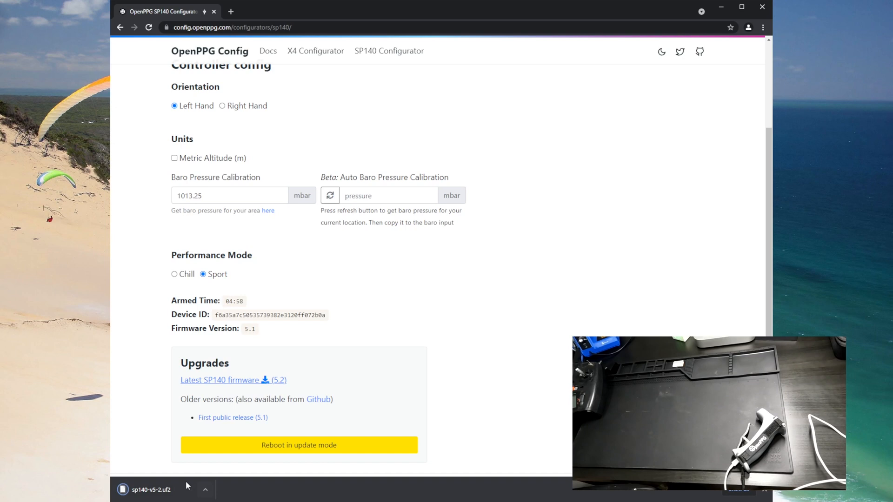
mouse_move(275, 386)
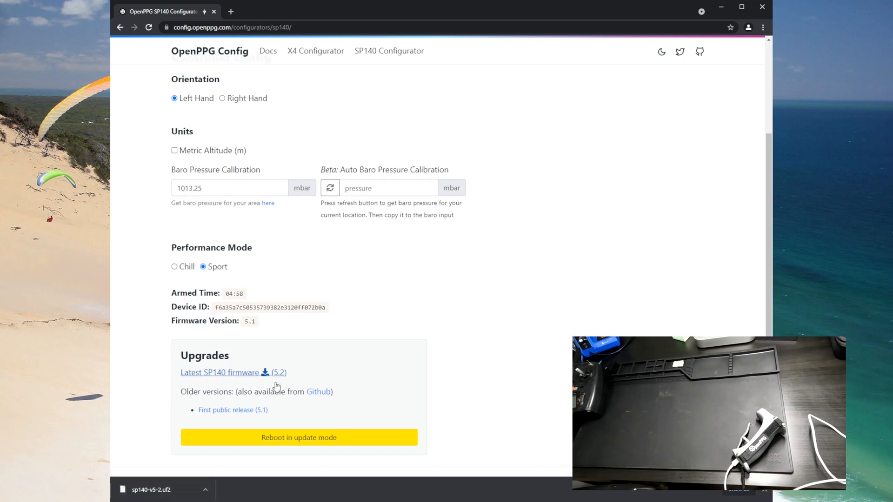
Reboot the controller into update mode from the Upgrades section.
scroll(down, 3)
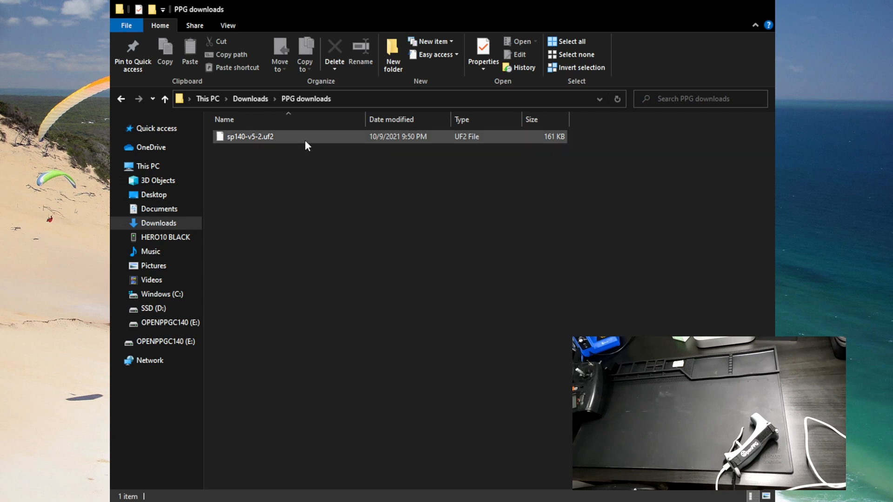
Copy sp140-v5-2.uf2 from PPG downloads onto the OPENPPGC140 (E:) drive.
click(171, 323)
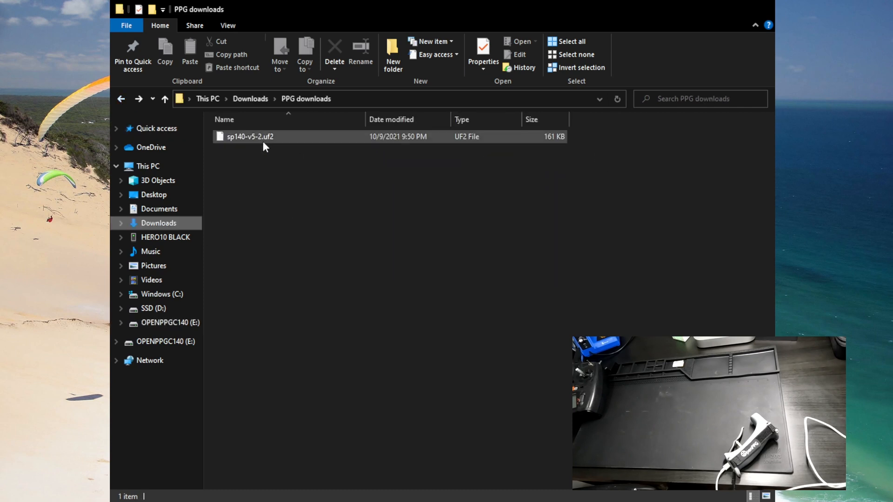
click(250, 135)
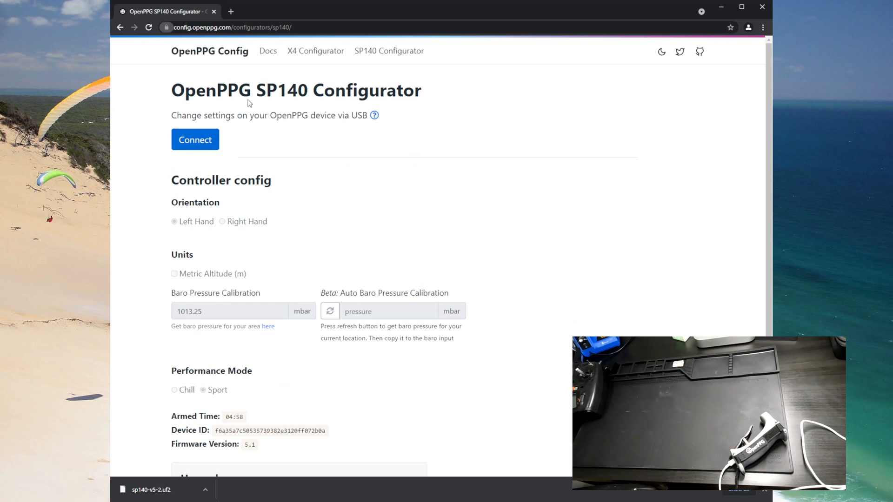
Reconnect the controller and confirm Firmware Version now reads 5.2.
click(195, 140)
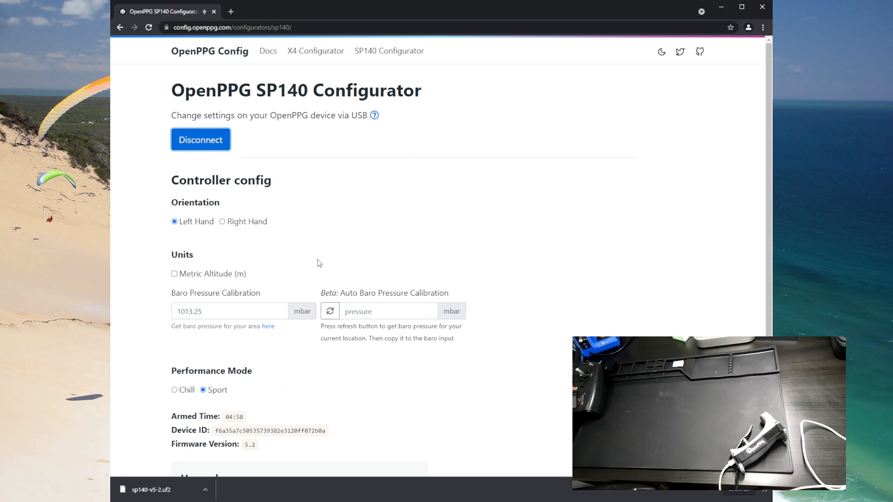
scroll(down, 3)
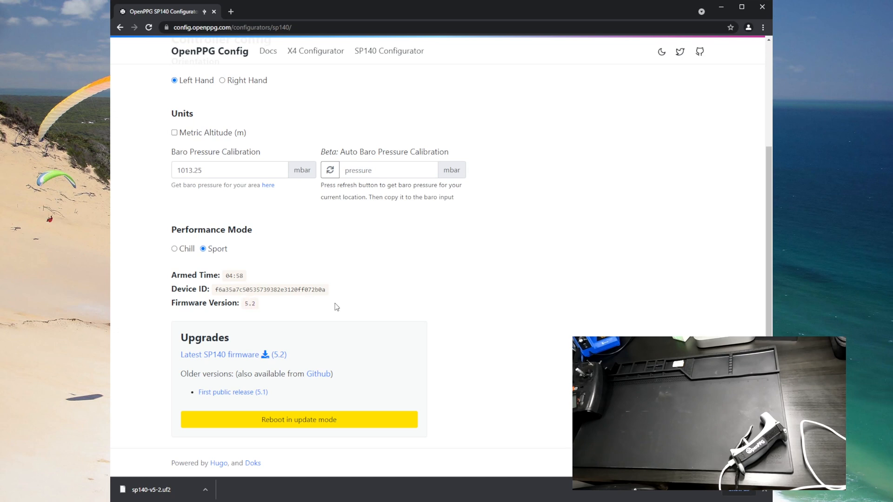
mouse_move(322, 321)
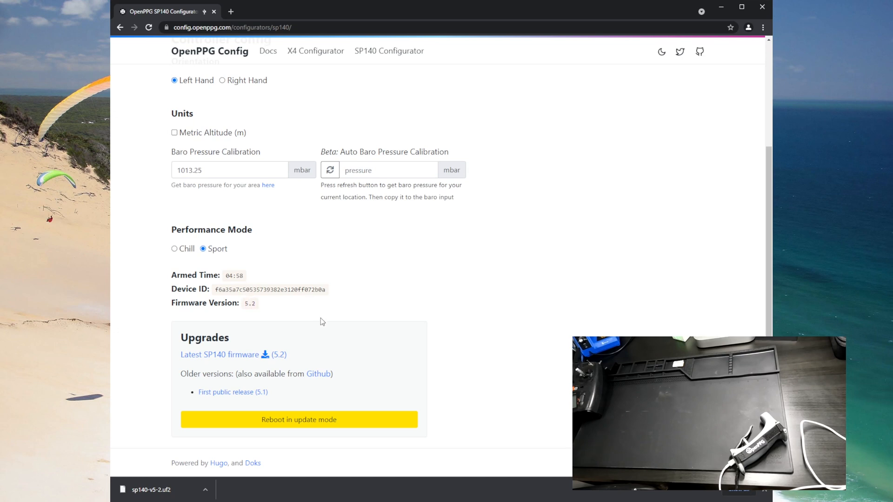